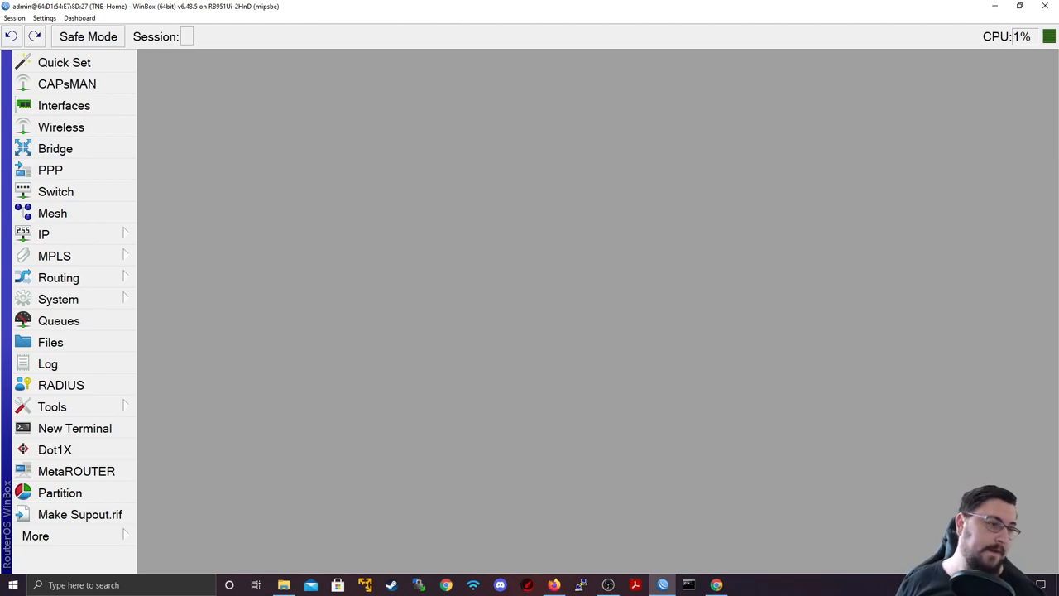
mouse_move(172, 90)
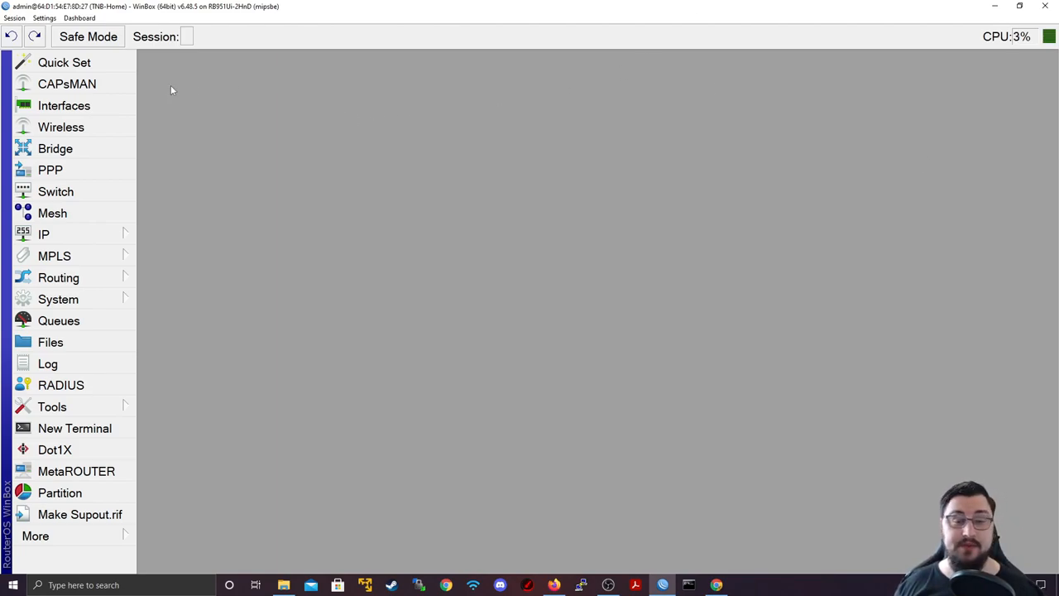
Show the router's Interface List with ether1-ether5 and wlan1 traffic rates.
click(63, 106)
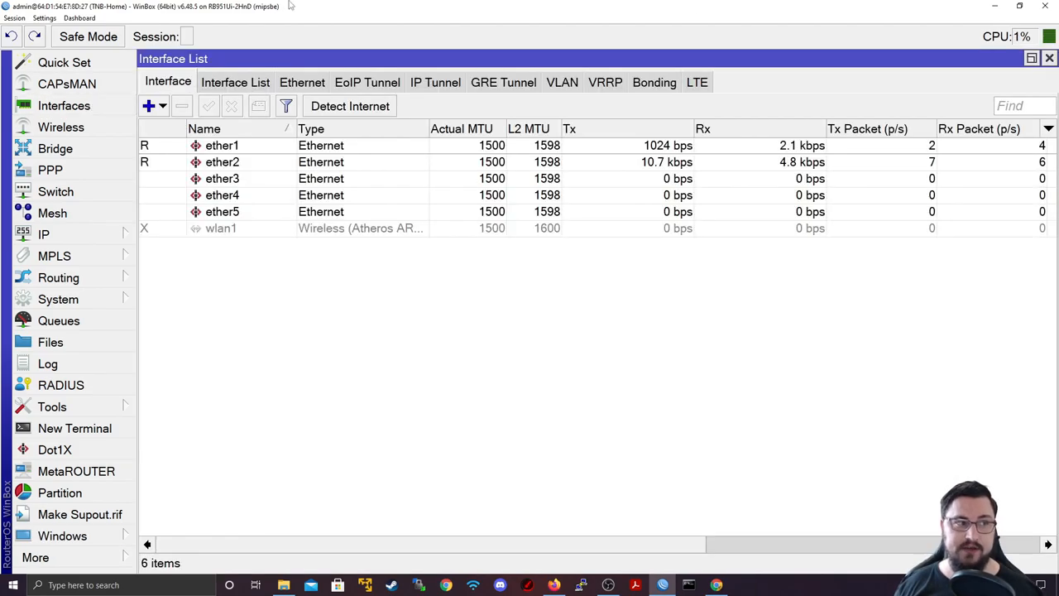
mouse_move(261, 180)
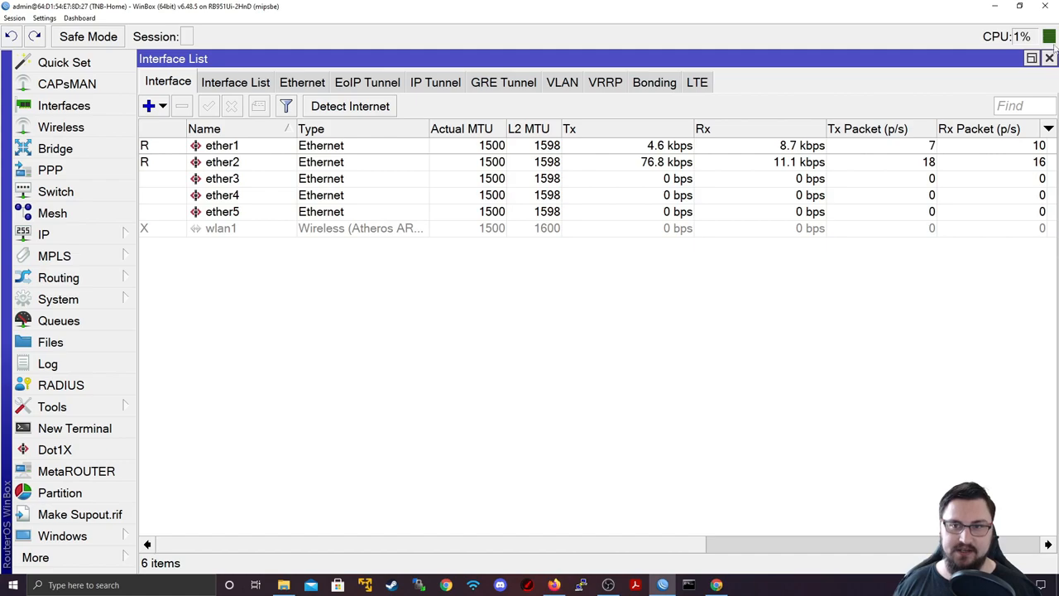
Bring up BTest Server settings and toggle Authenticate off then back on, leaving it enabled.
click(1049, 58)
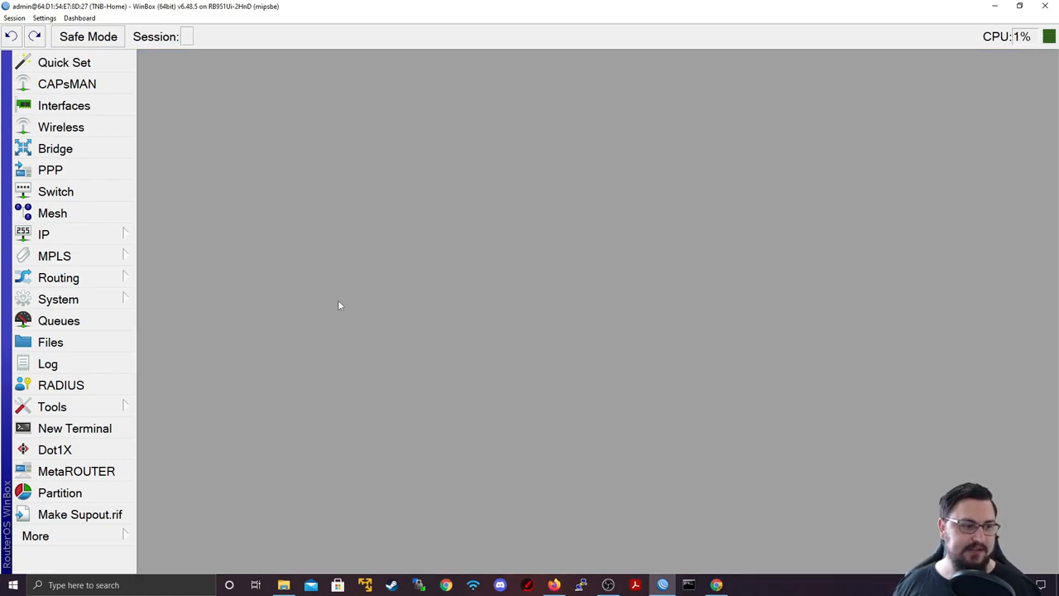
click(53, 407)
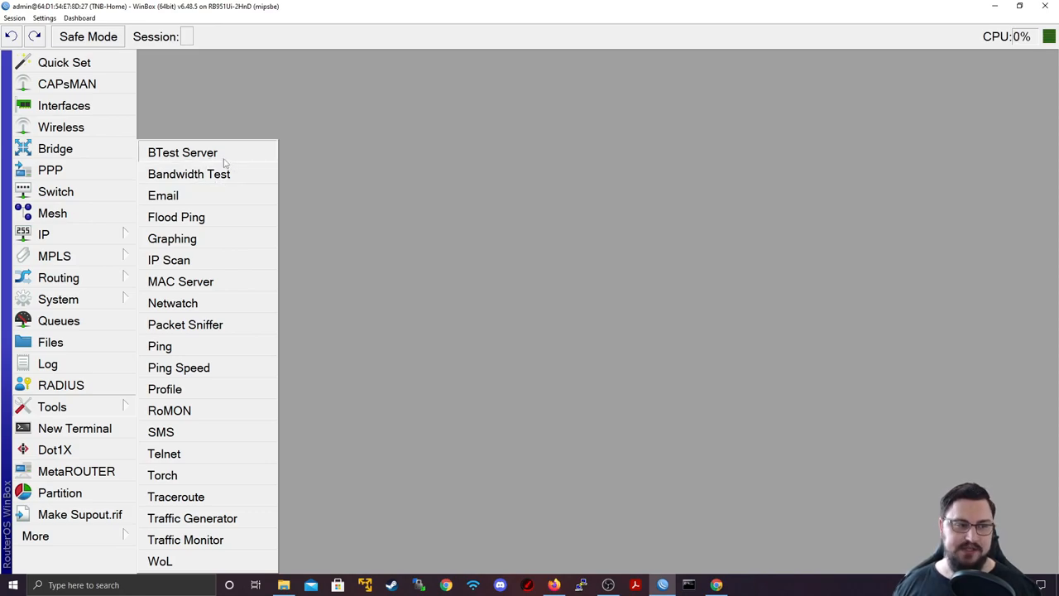
click(182, 152)
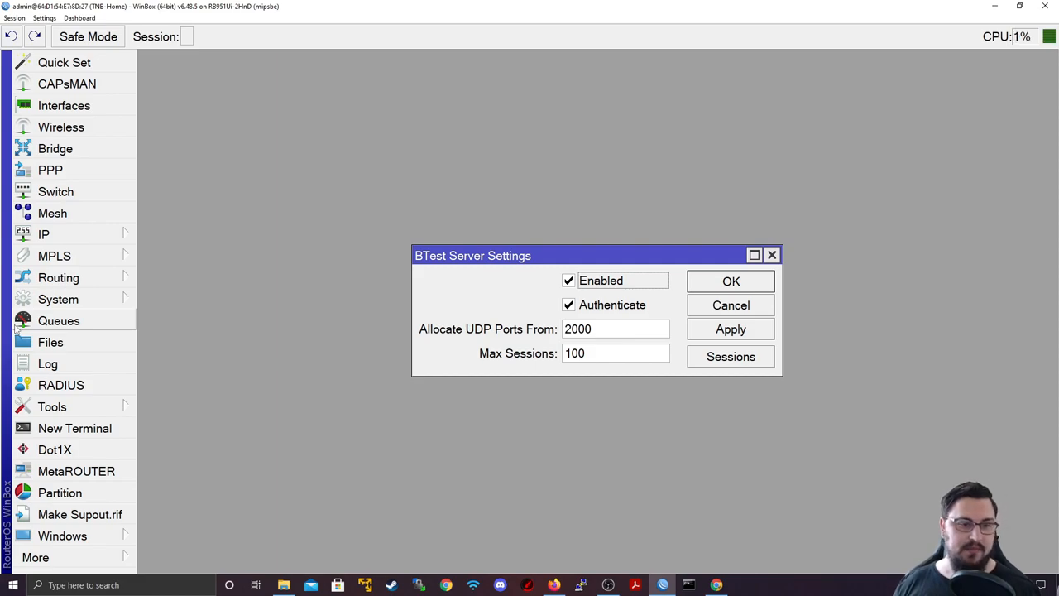
mouse_move(571, 321)
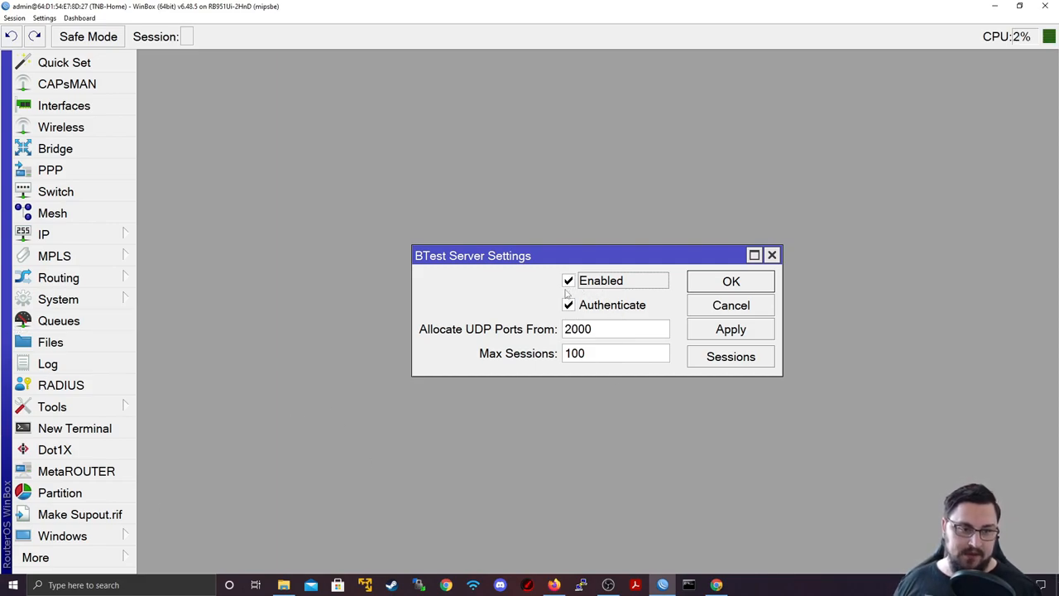
click(570, 304)
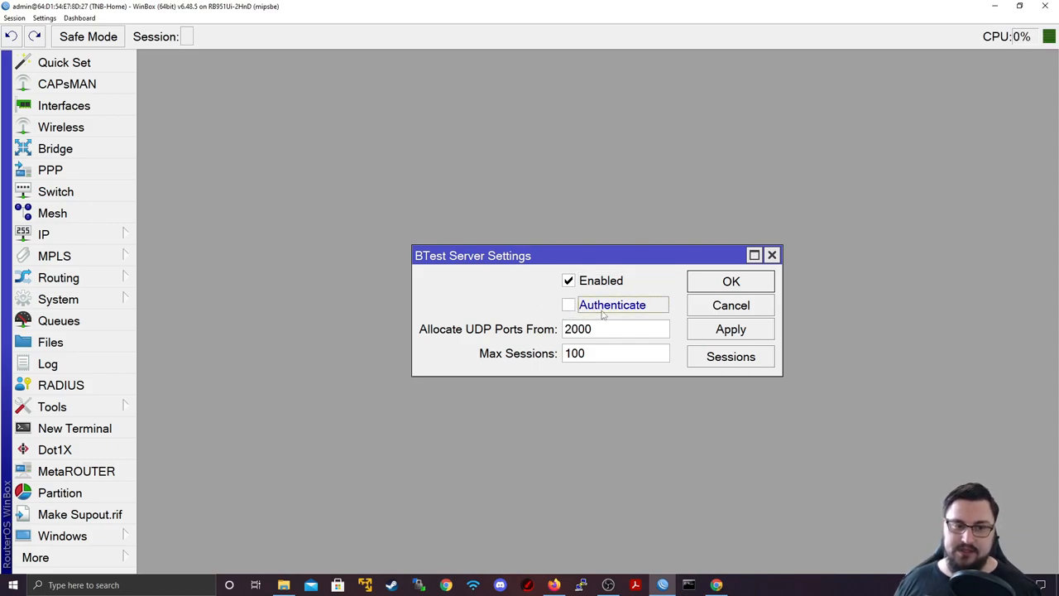
mouse_move(487, 331)
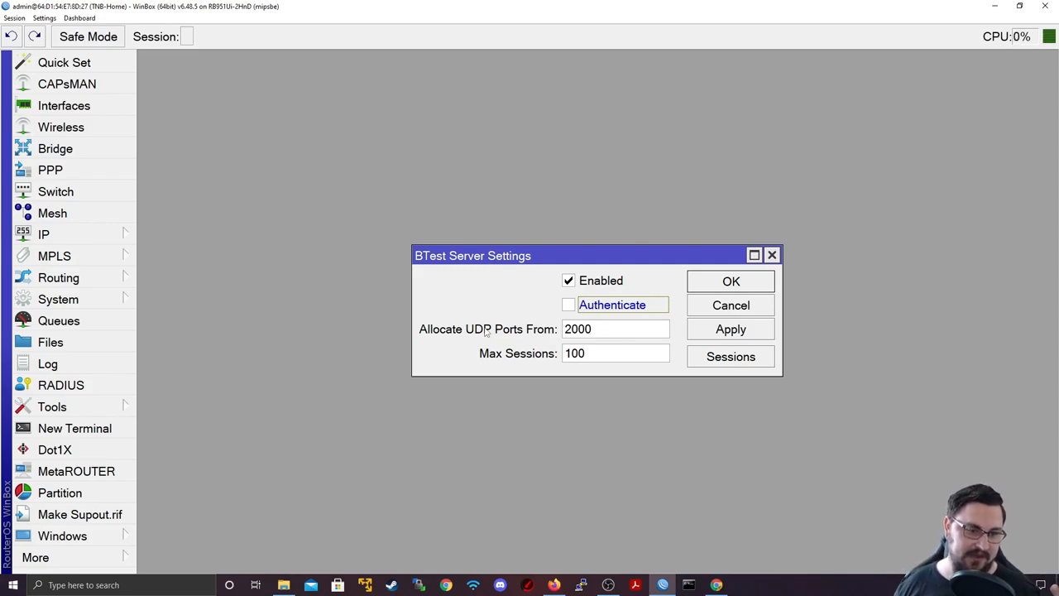
click(567, 305)
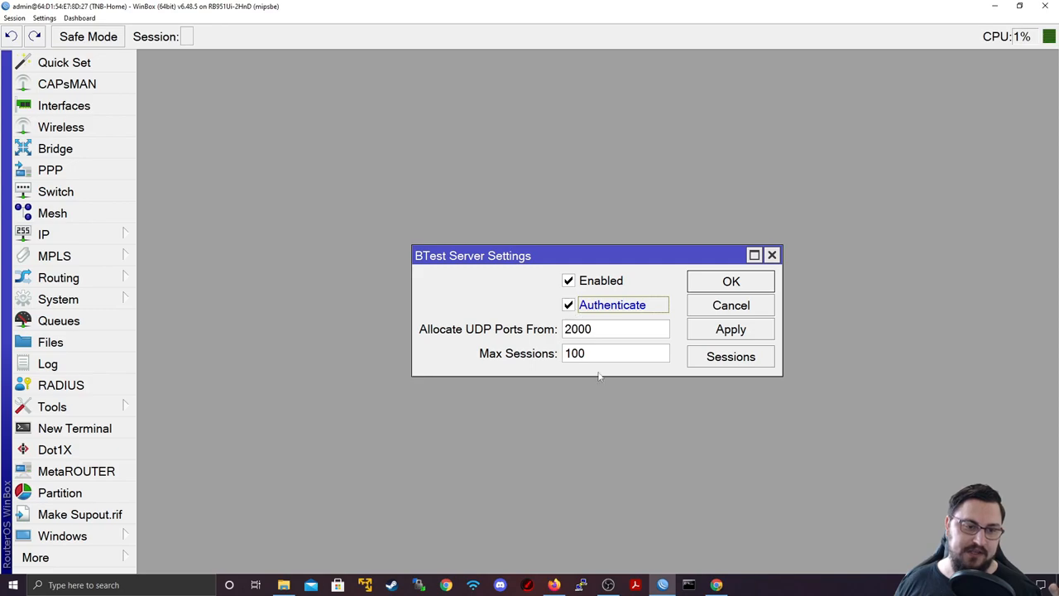
mouse_move(678, 350)
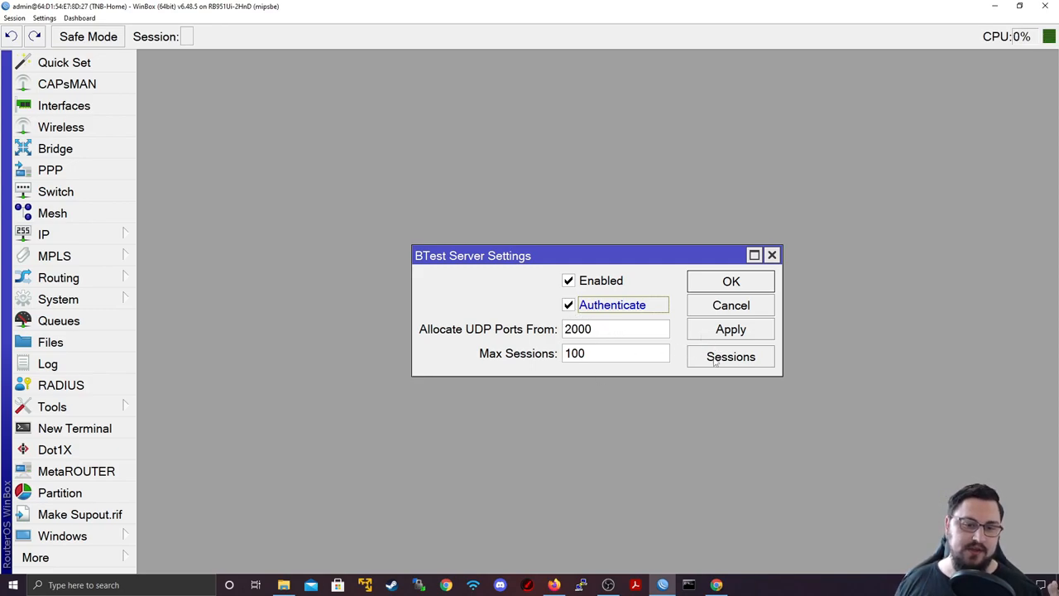
Check the empty BTest sessions list, then bring up the Bandwidth Test tool from Tools.
click(732, 356)
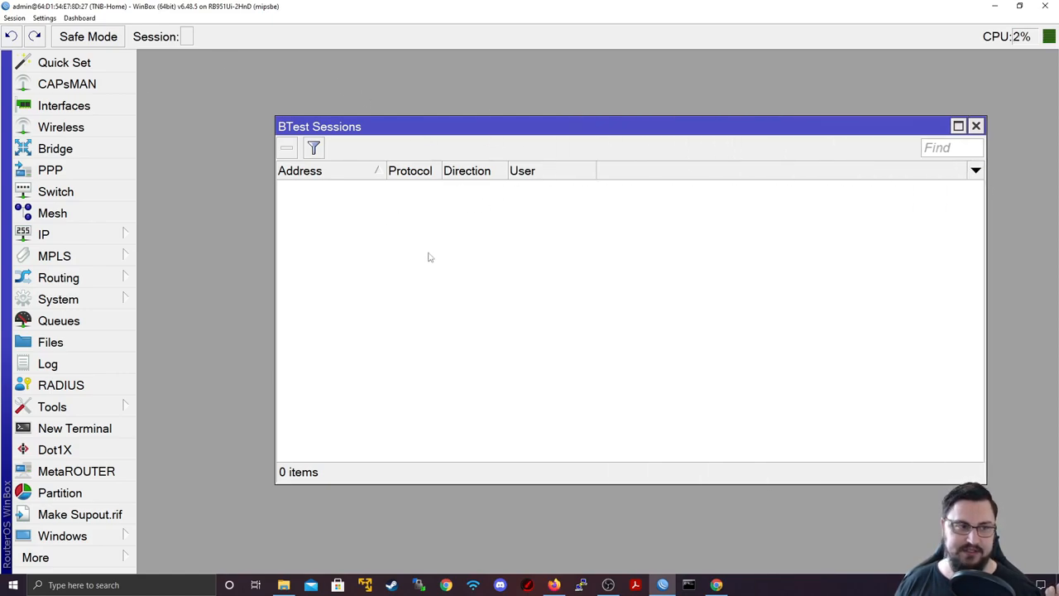
mouse_move(533, 189)
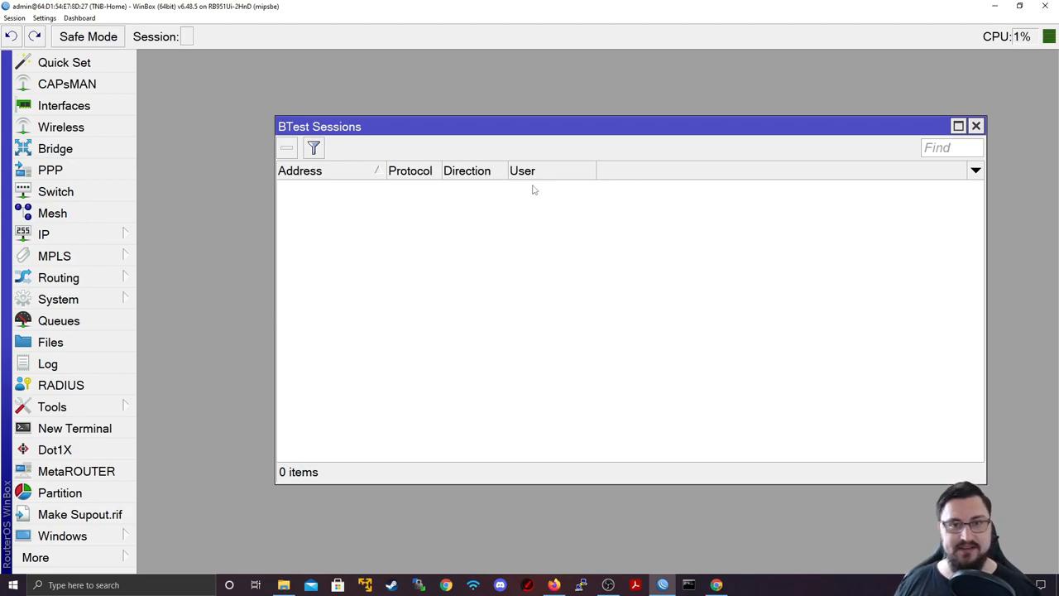
mouse_move(516, 178)
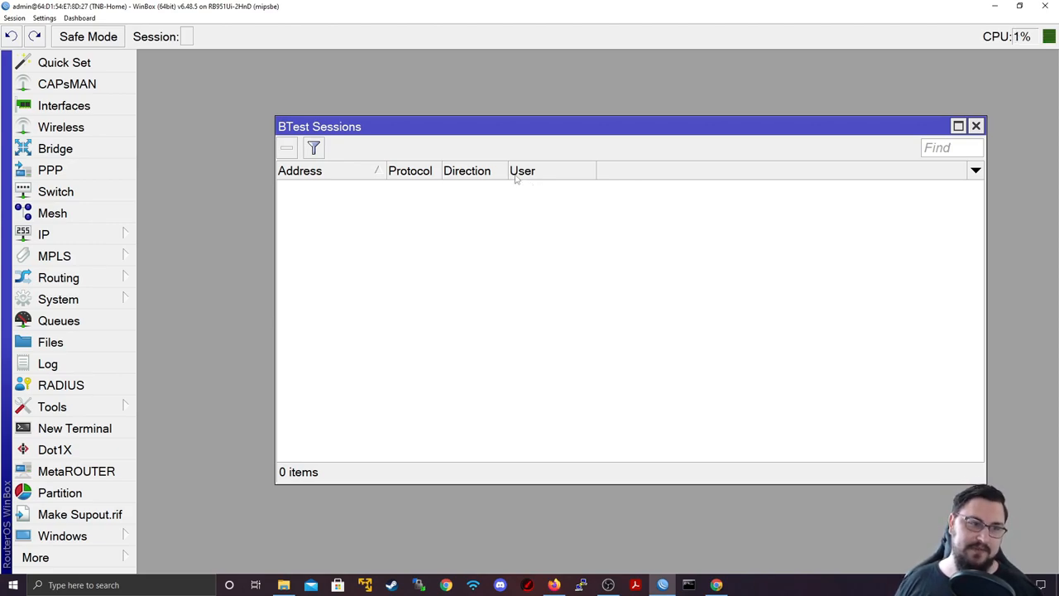
mouse_move(361, 183)
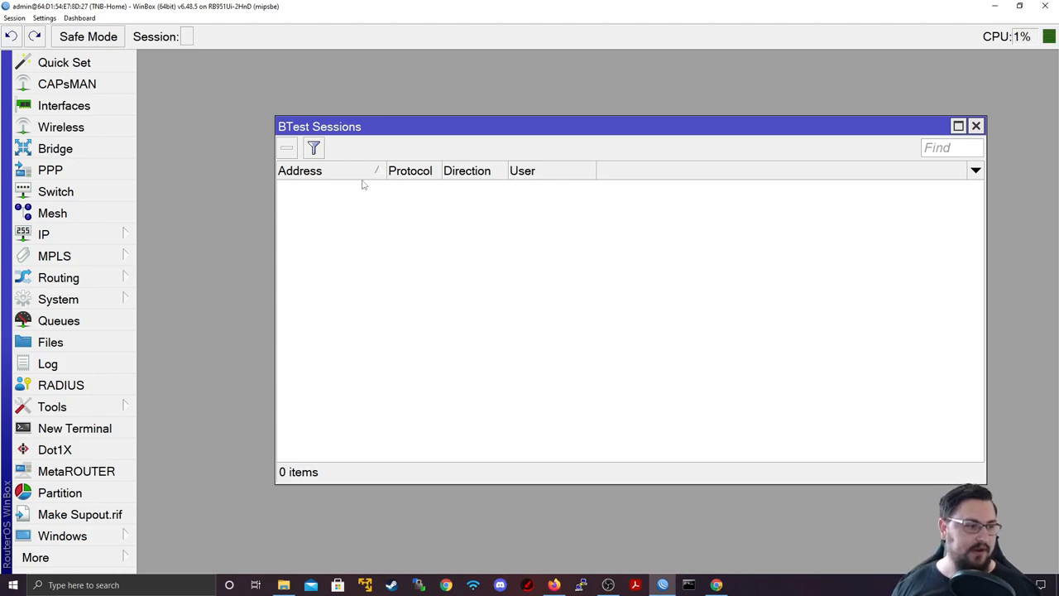
click(51, 407)
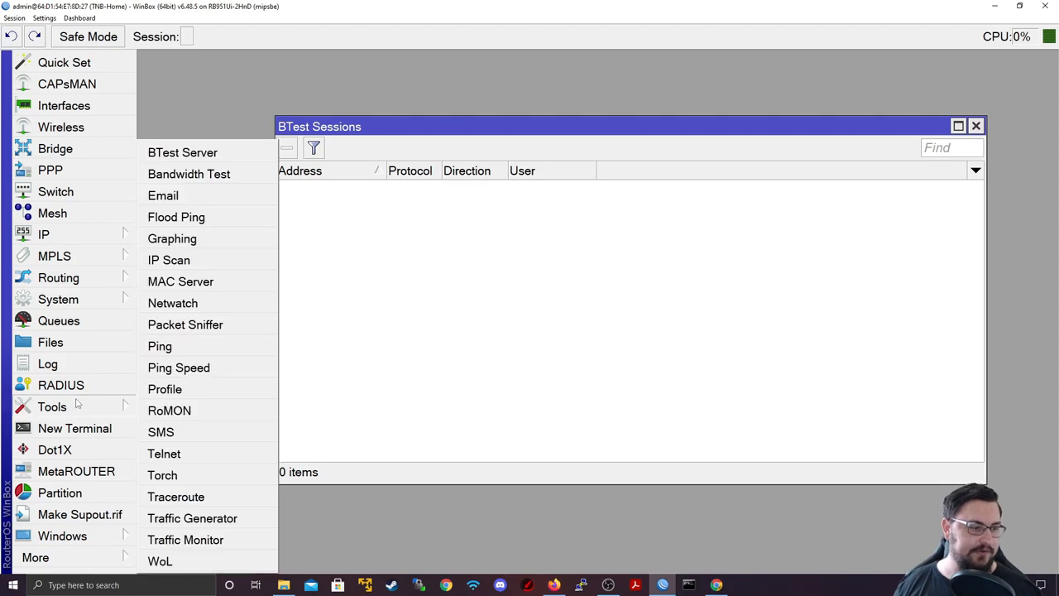
click(189, 174)
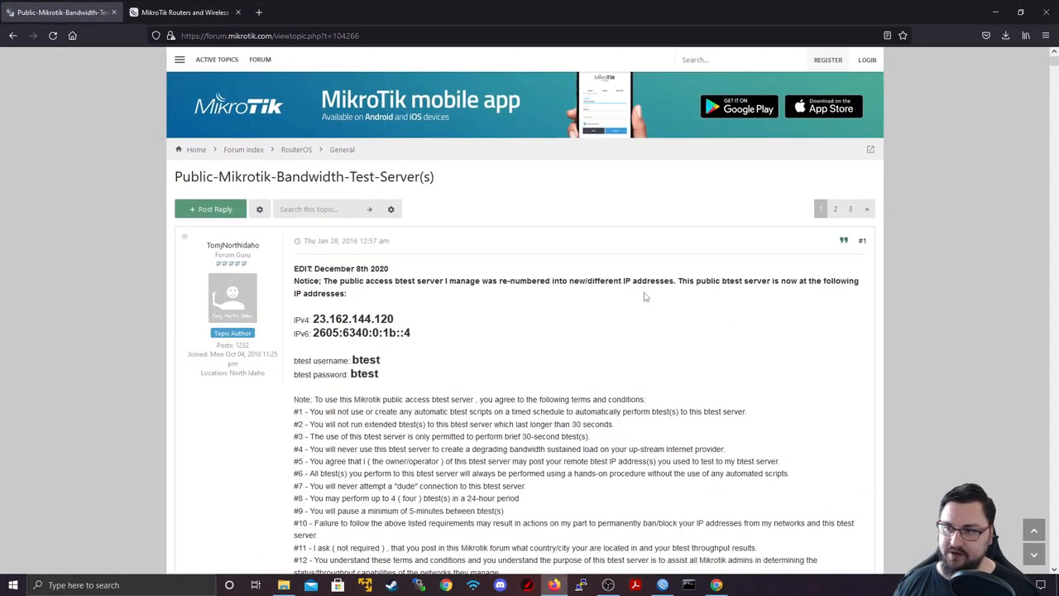
Select the public server's IPv4 address 23.162.144.120 in the forum post.
double_click(352, 318)
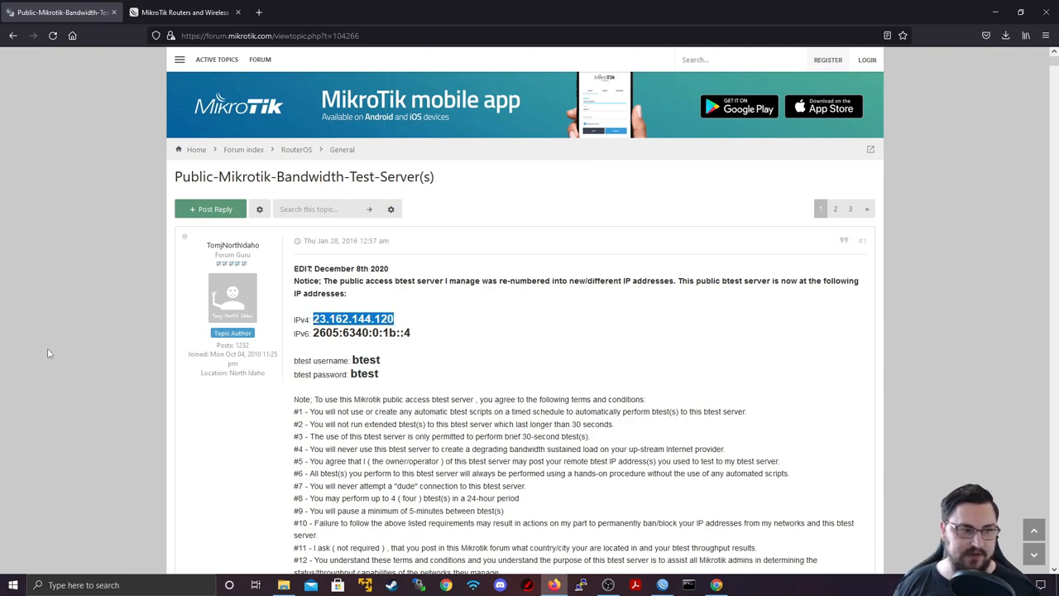
mouse_move(916, 5)
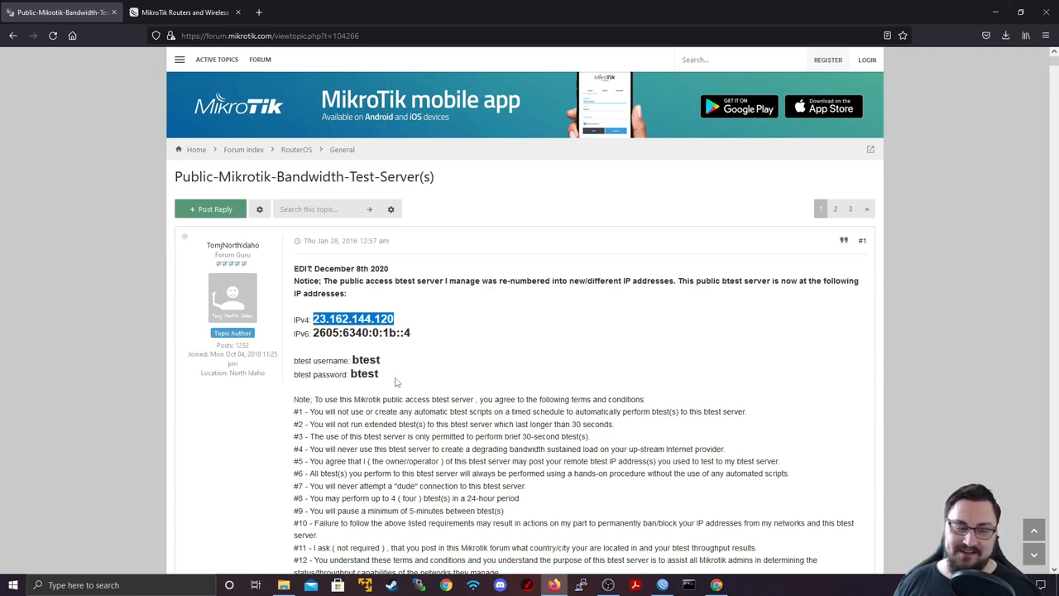
mouse_move(119, 362)
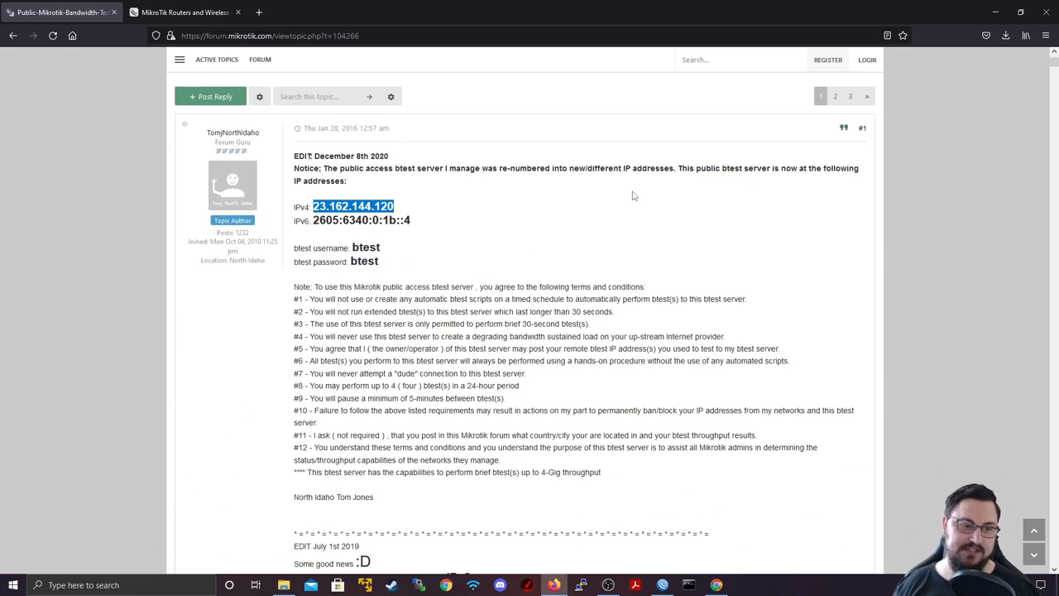
mouse_move(992, 15)
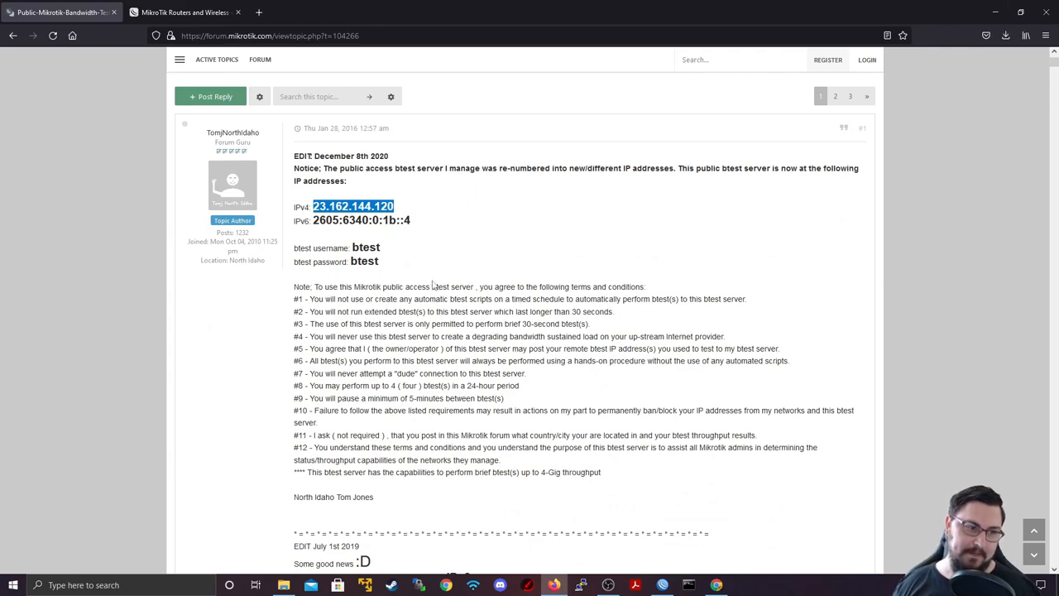
mouse_move(996, 14)
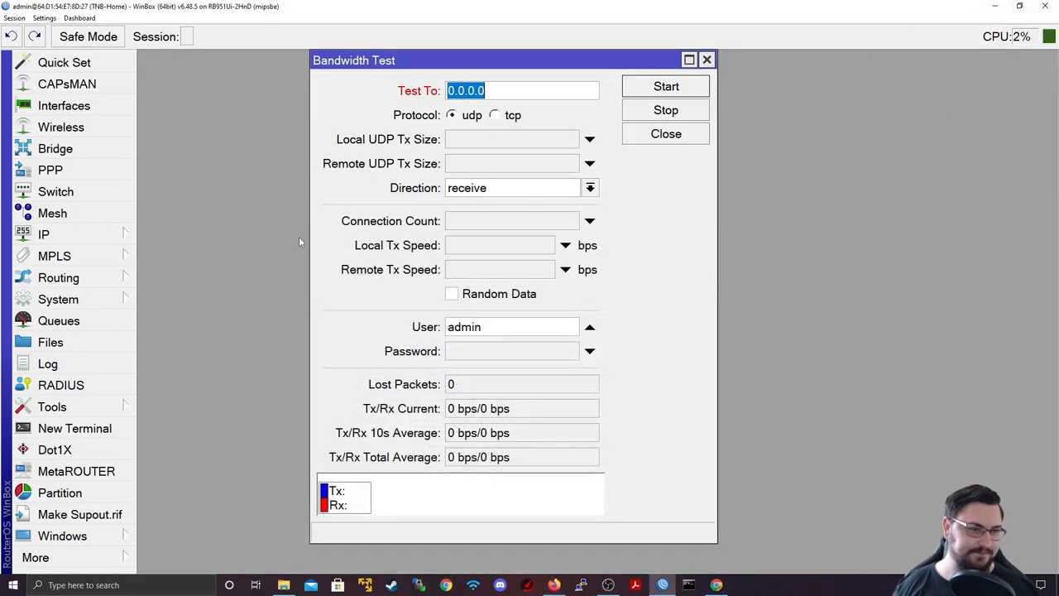
Start a TCP bandwidth test to 23.162.144.120 in both directions as user btest.
text(23.162.144.120)
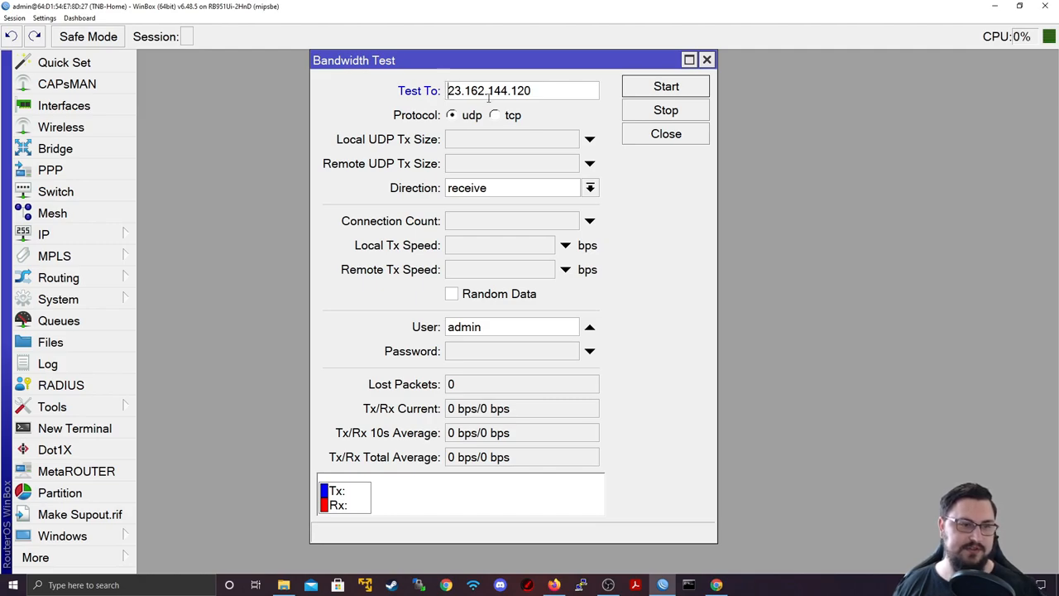
click(494, 116)
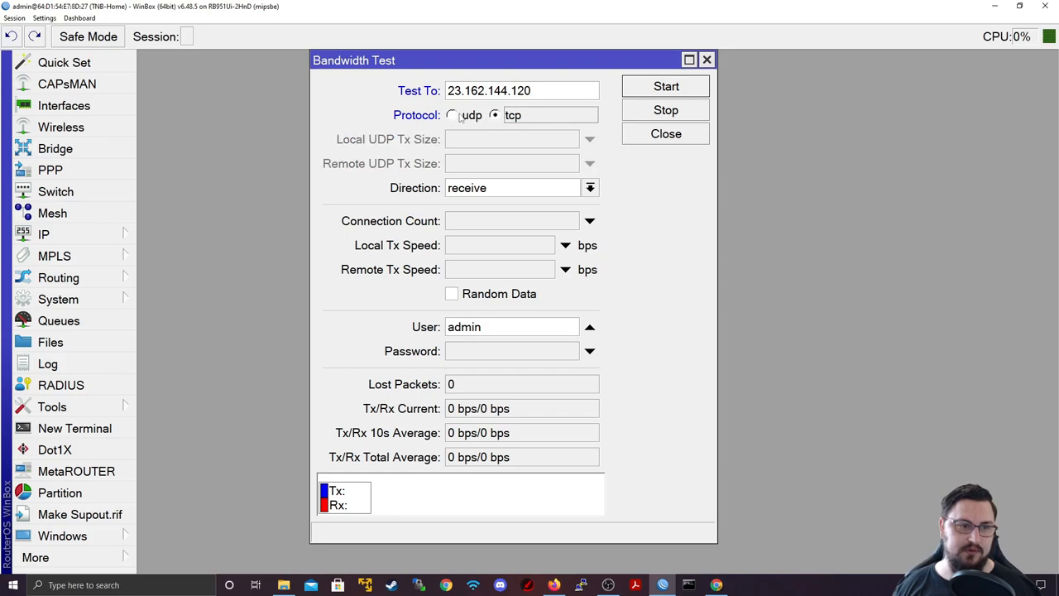
mouse_move(513, 221)
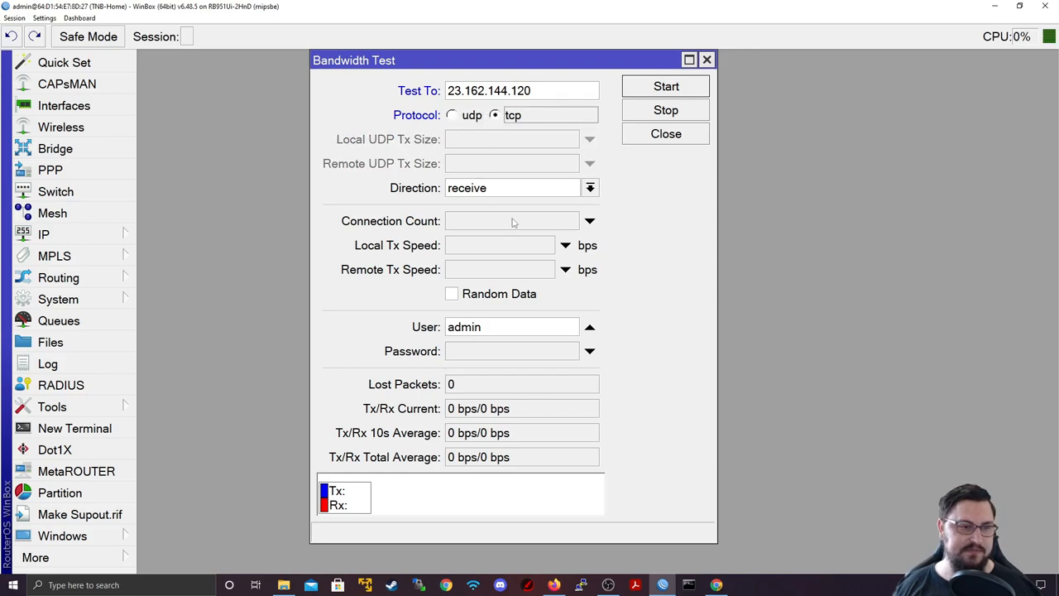
click(589, 189)
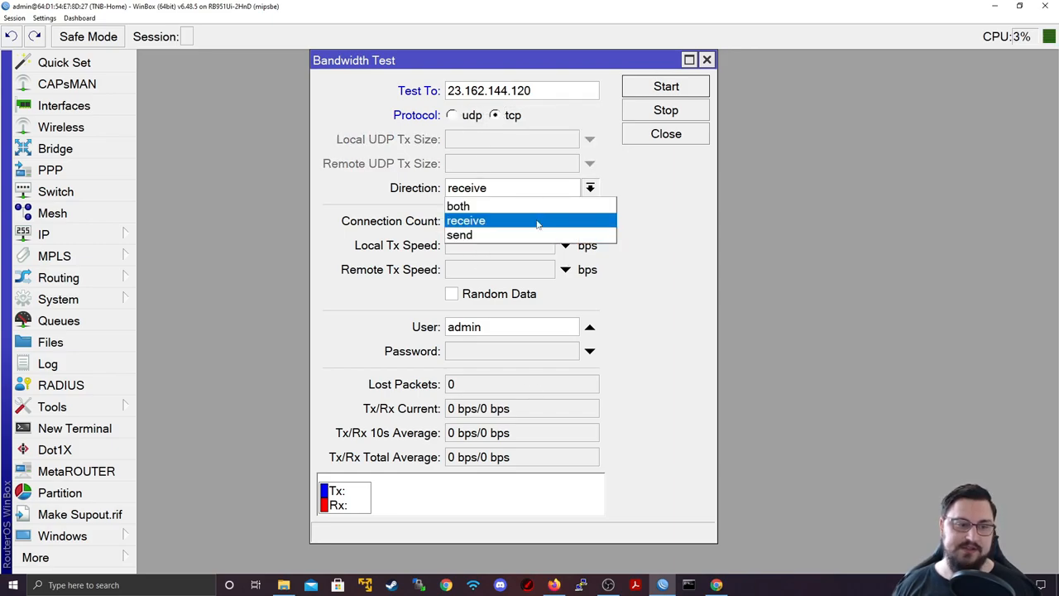
mouse_move(479, 205)
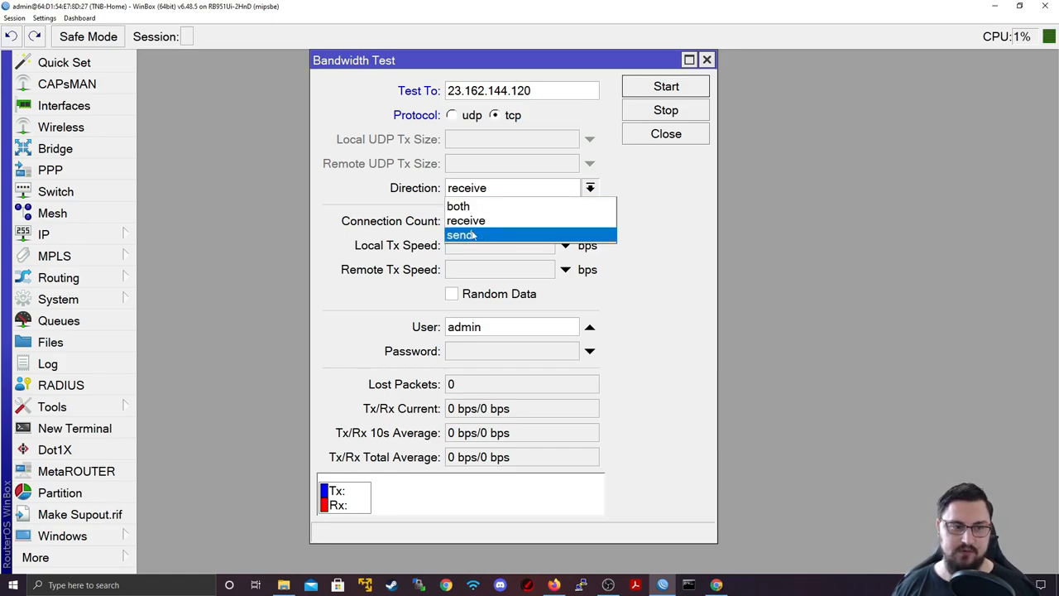
click(457, 205)
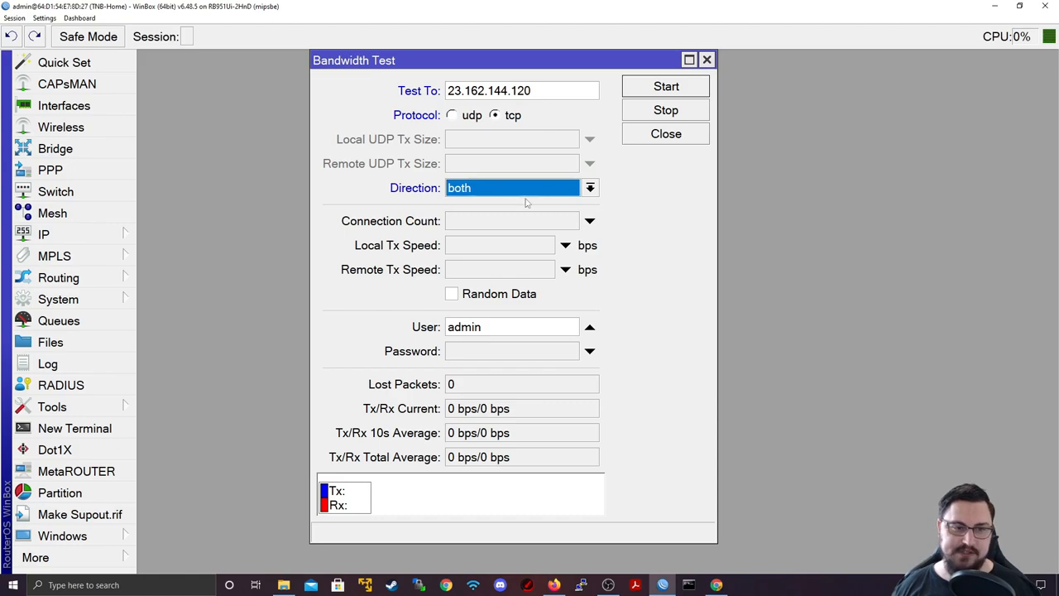
mouse_move(507, 311)
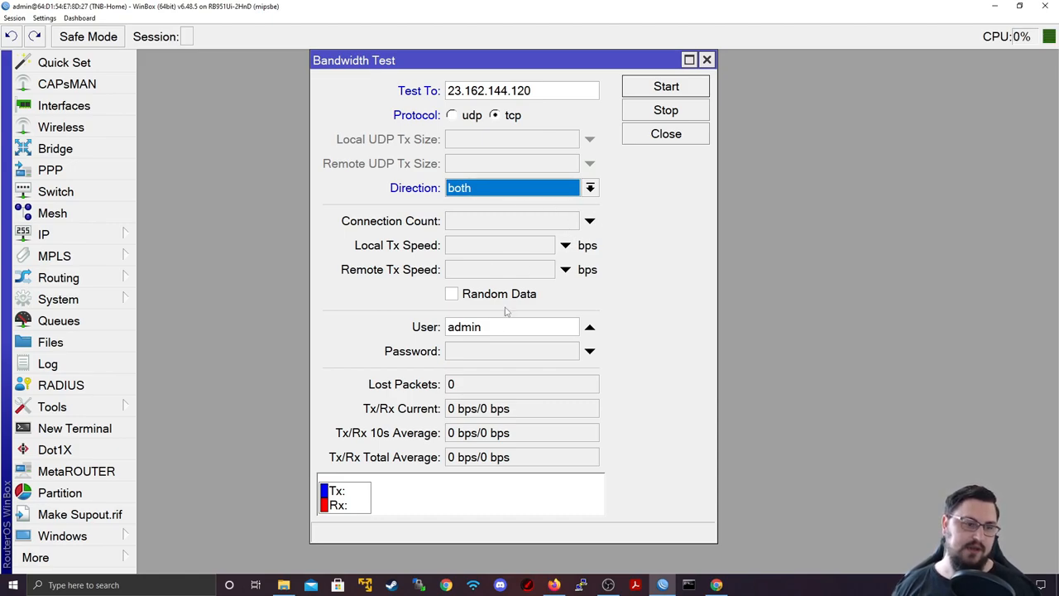
mouse_move(405, 347)
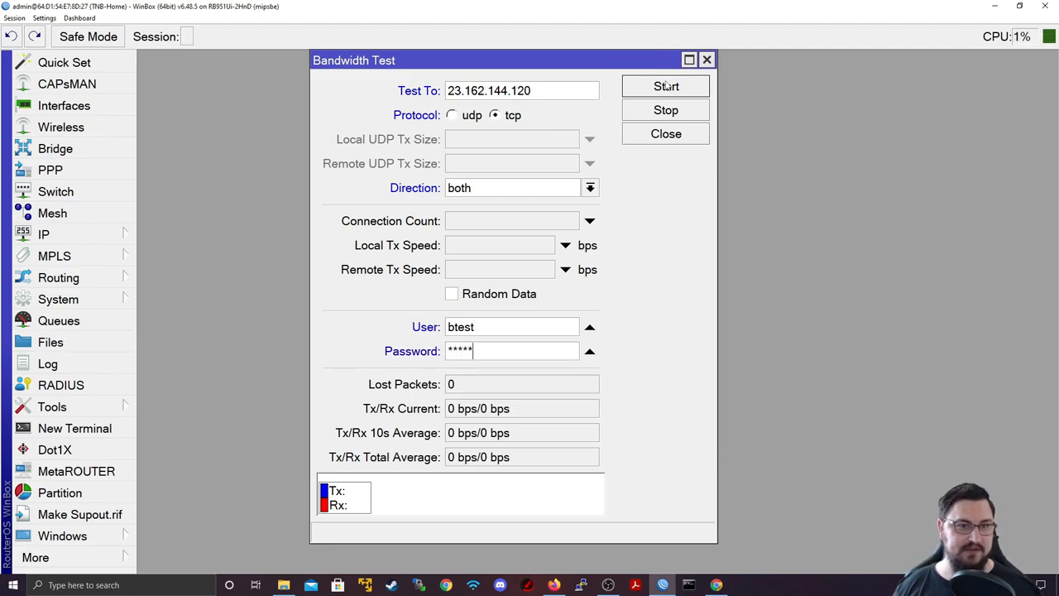
click(665, 86)
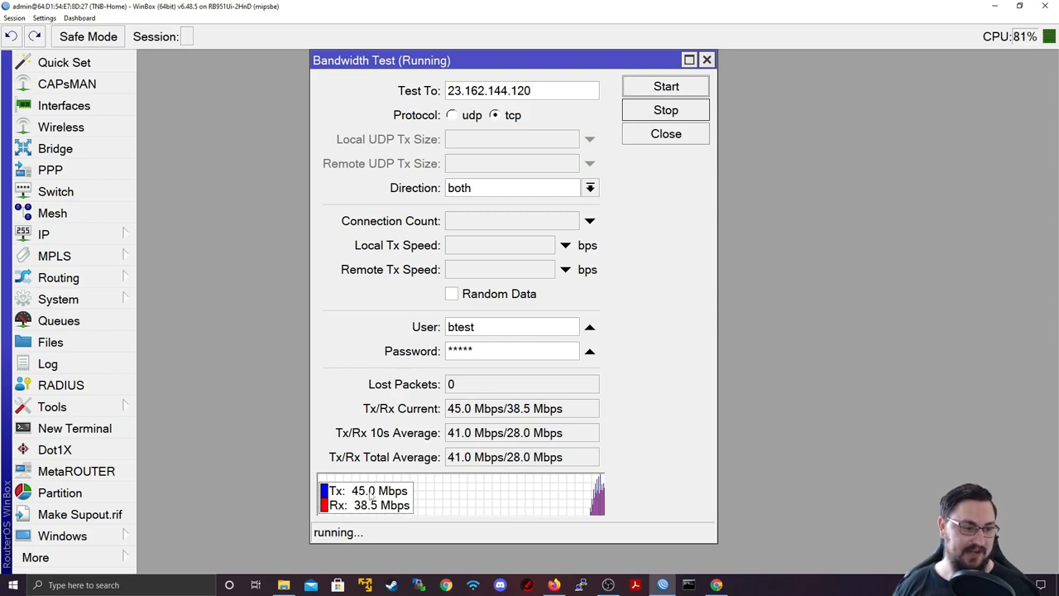
Briefly show and dismiss the Tools menu while the two-way test runs near 48/50 Mbps.
click(51, 407)
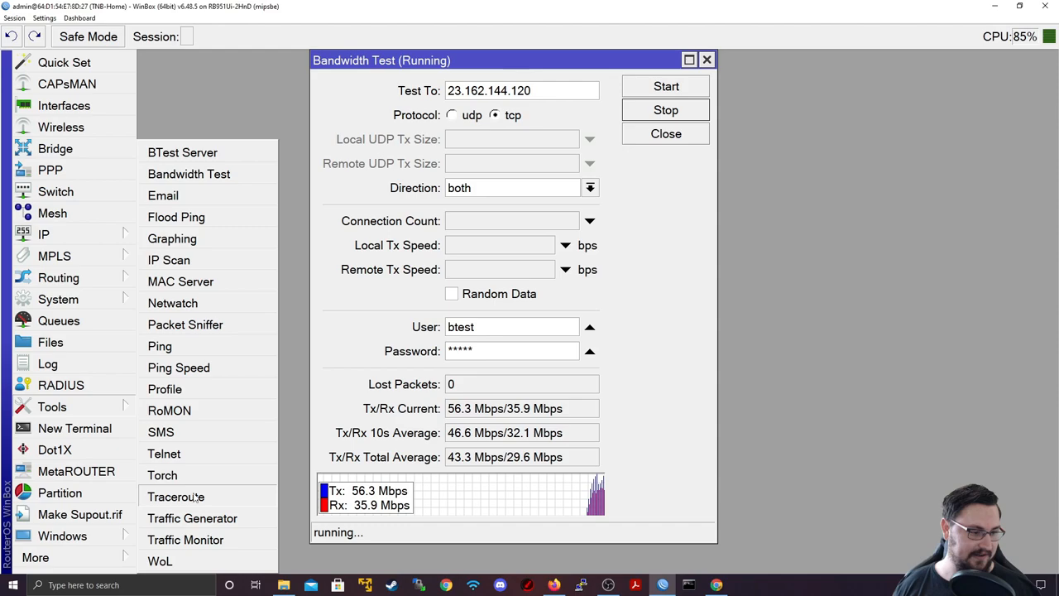
click(185, 539)
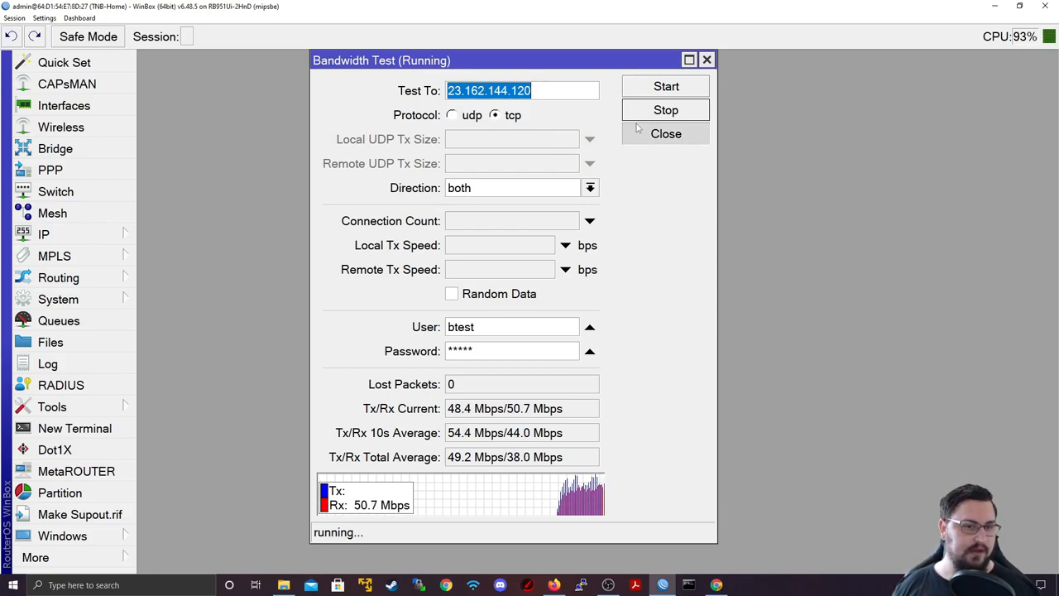
Rerun the test receive-only, reaching about 37 Mbps download, then stop it.
click(665, 109)
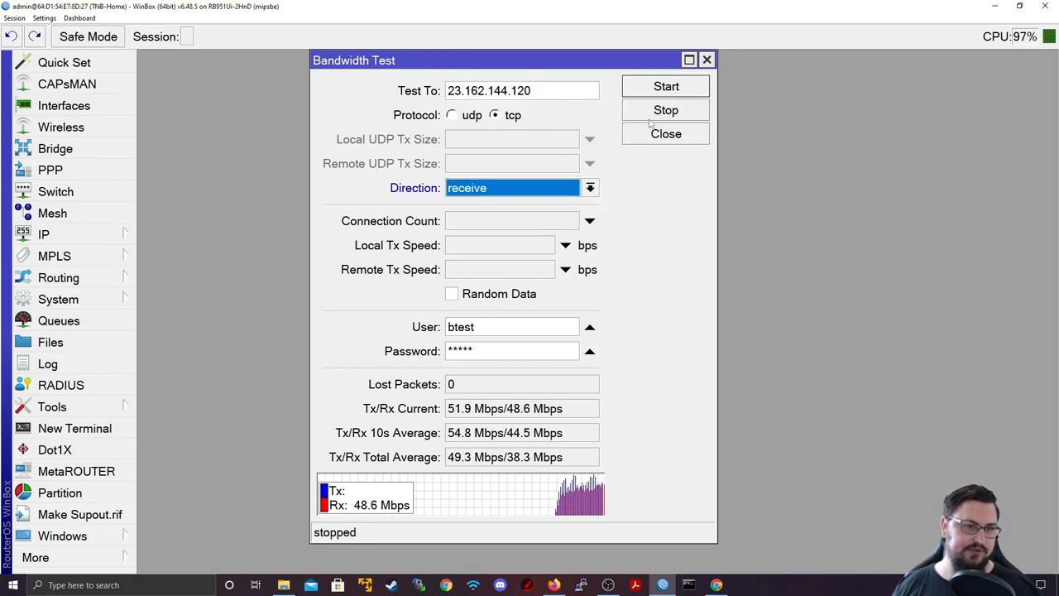
click(665, 86)
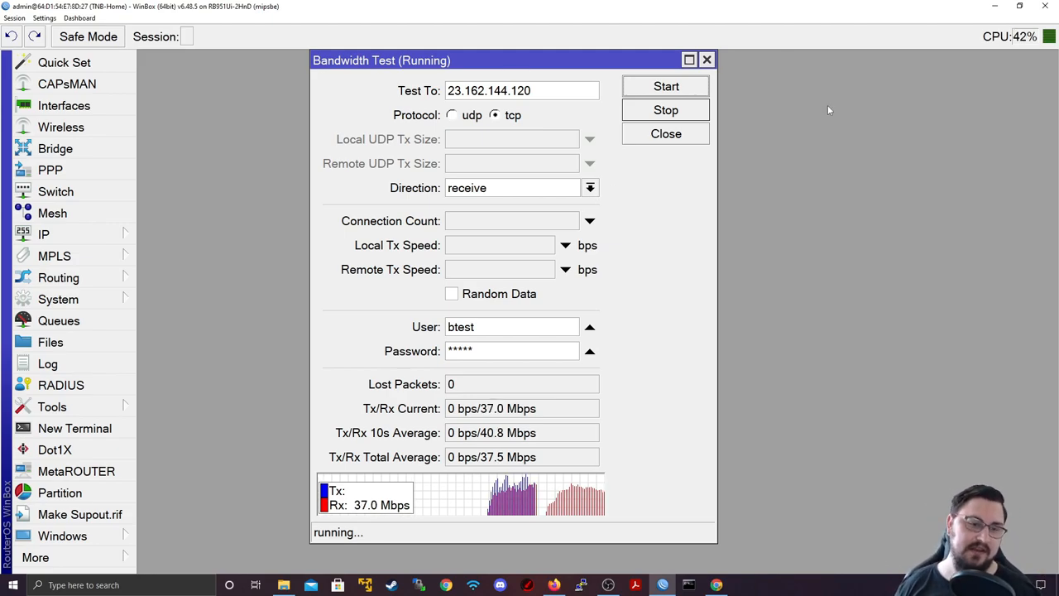
click(665, 109)
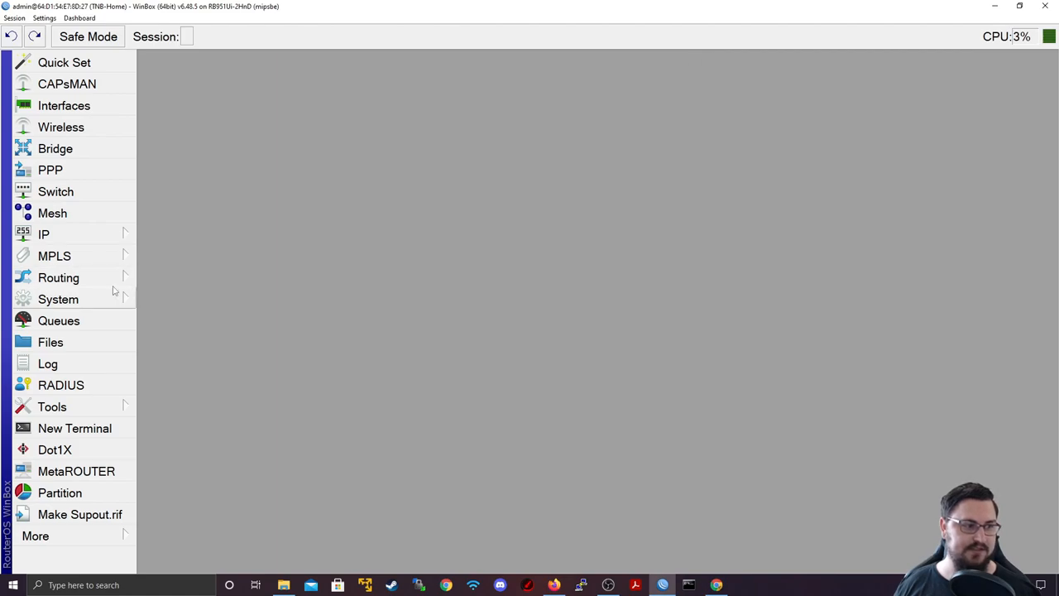
mouse_move(175, 250)
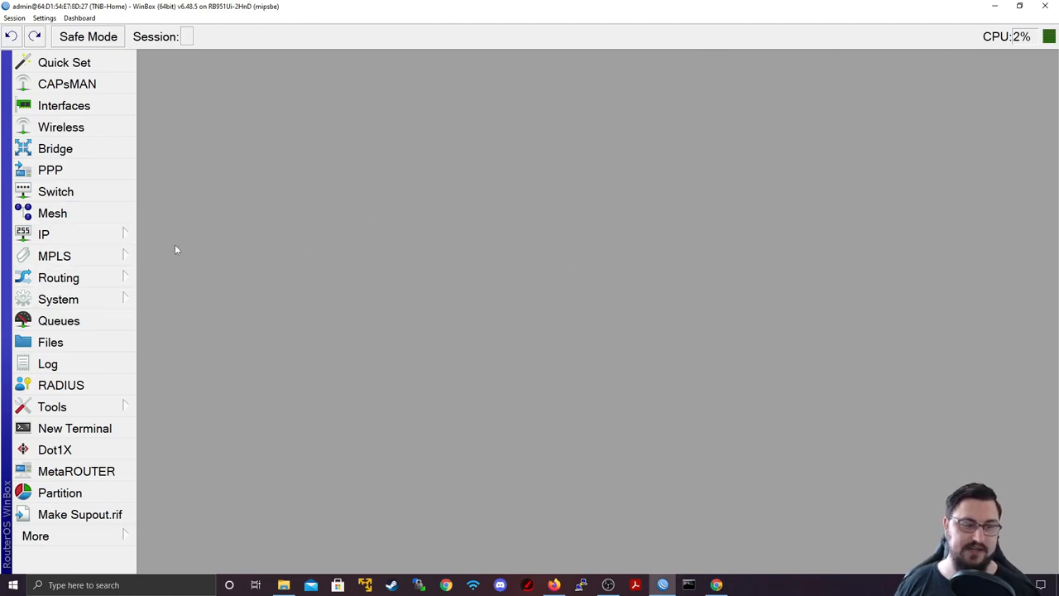
mouse_move(585, 396)
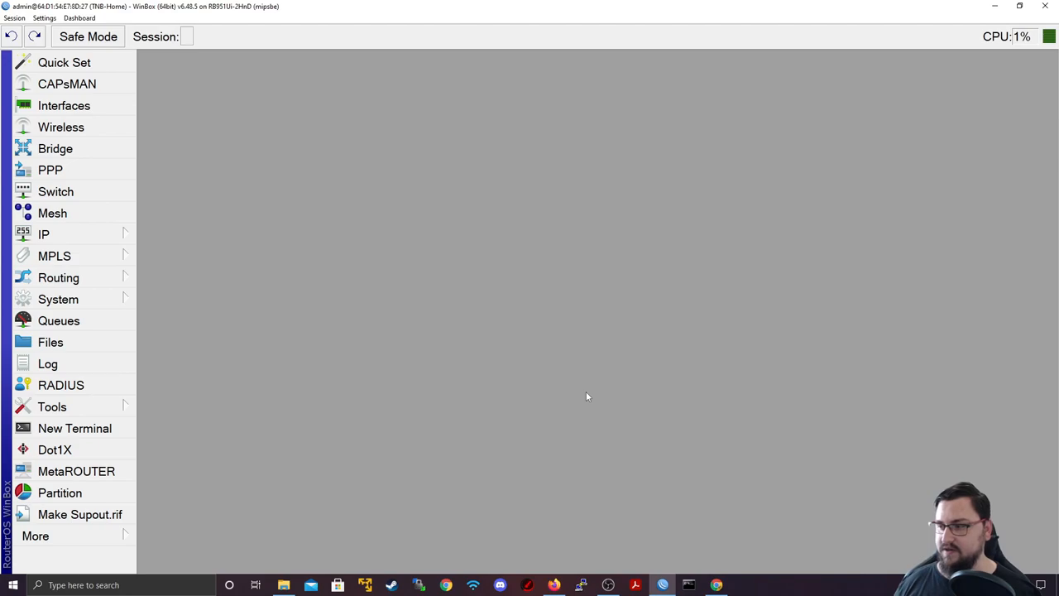
mouse_move(556, 541)
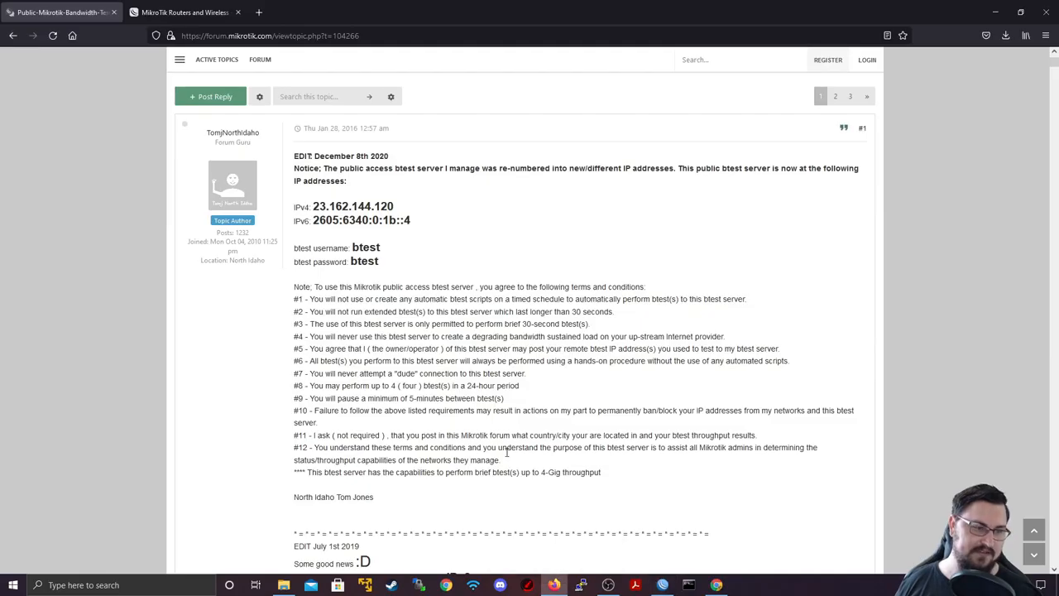
Download btest.exe from the MikroTik downloads page and save it to disk.
click(182, 11)
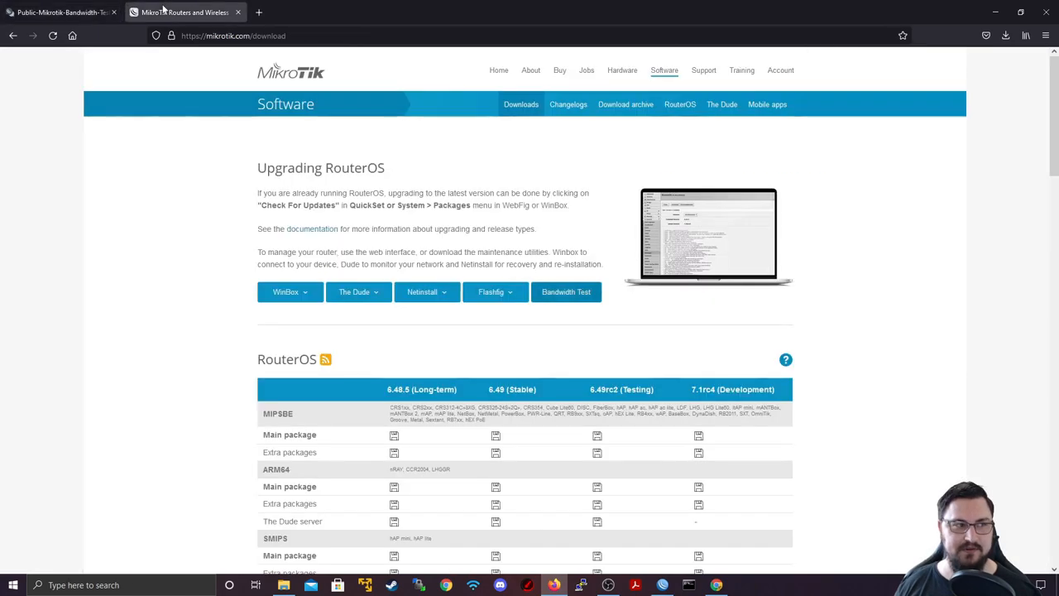
mouse_move(565, 291)
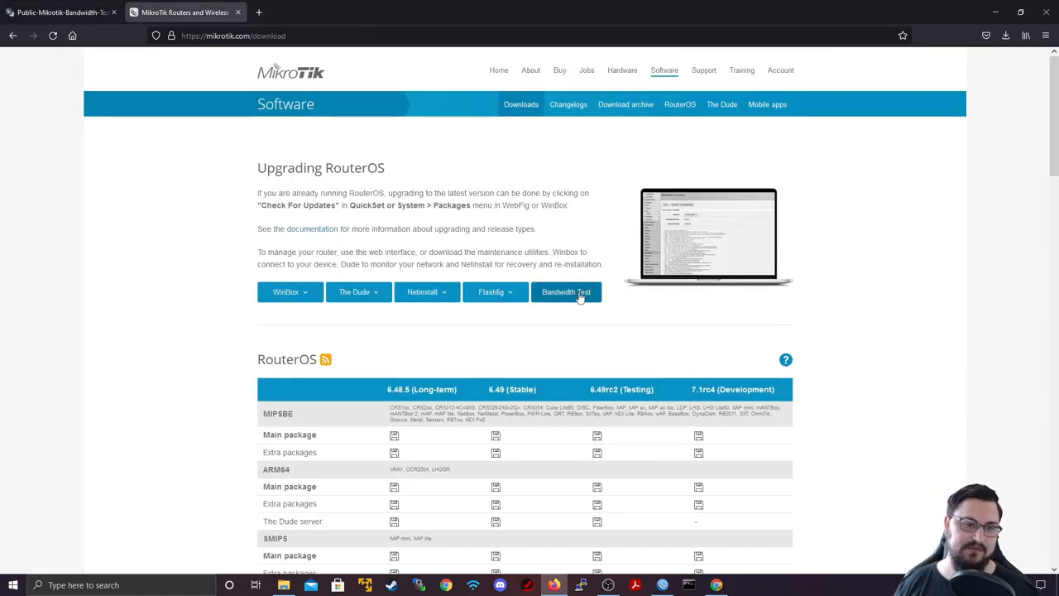
mouse_move(565, 291)
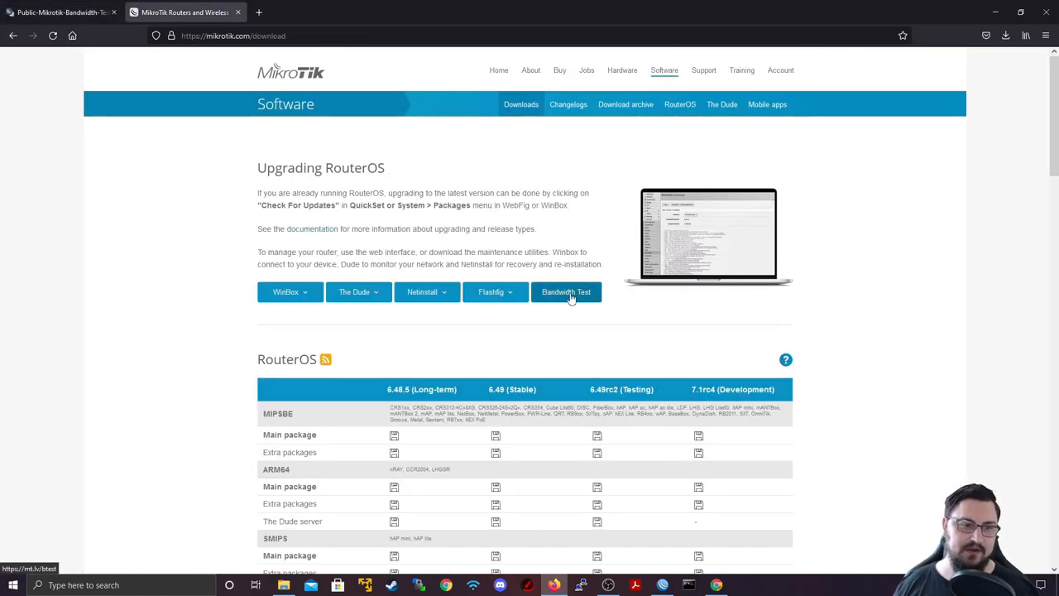
click(566, 291)
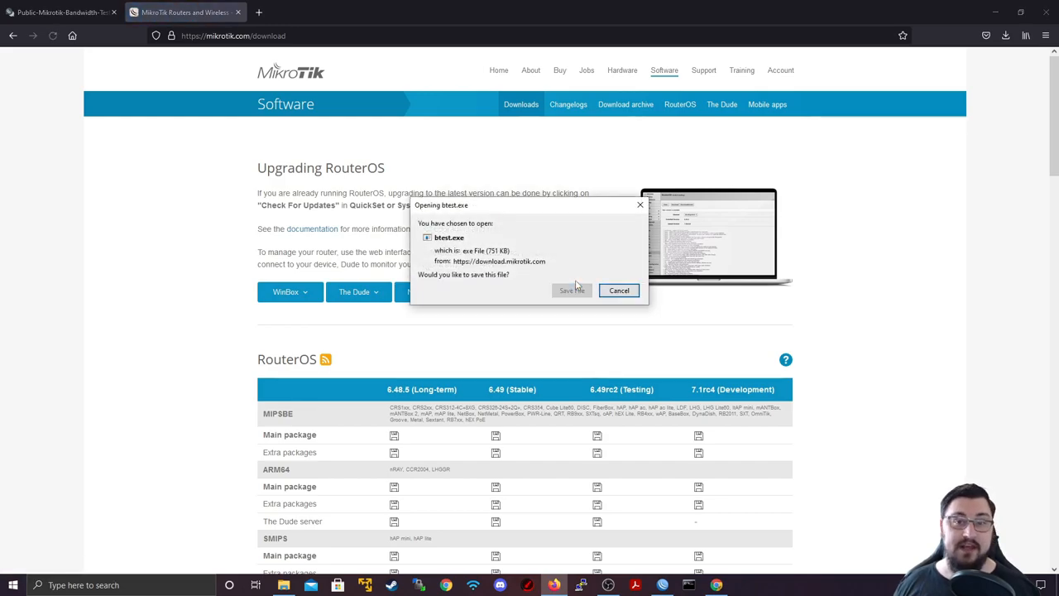
click(619, 291)
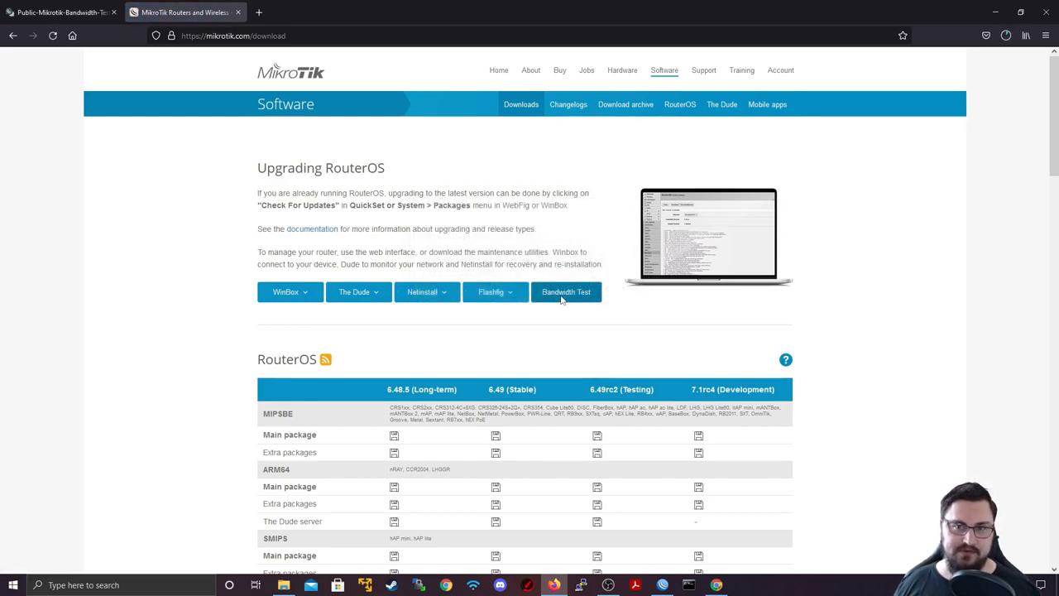
mouse_move(986, 36)
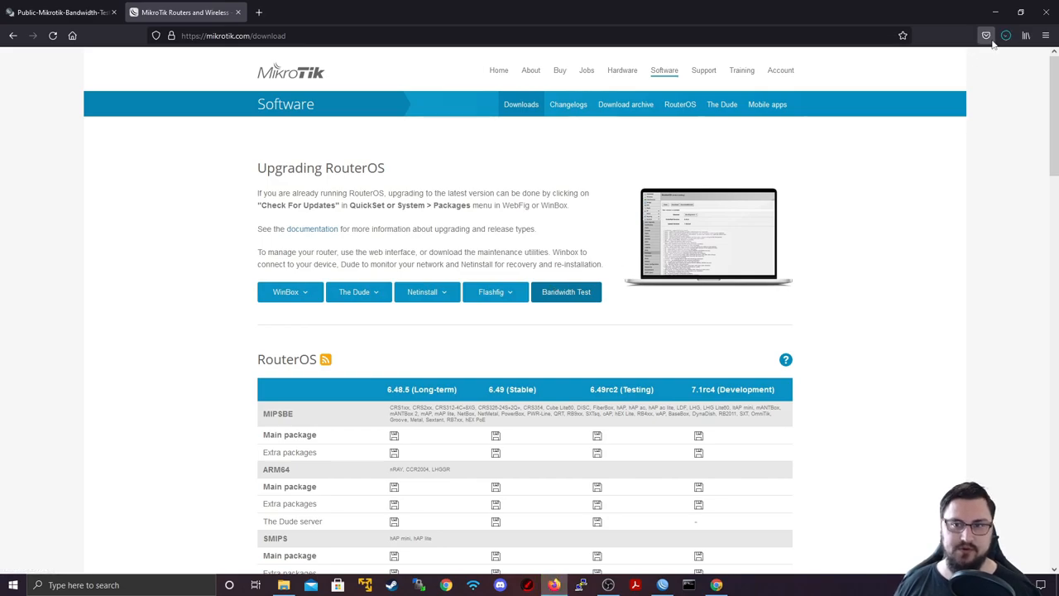
mouse_move(741, 108)
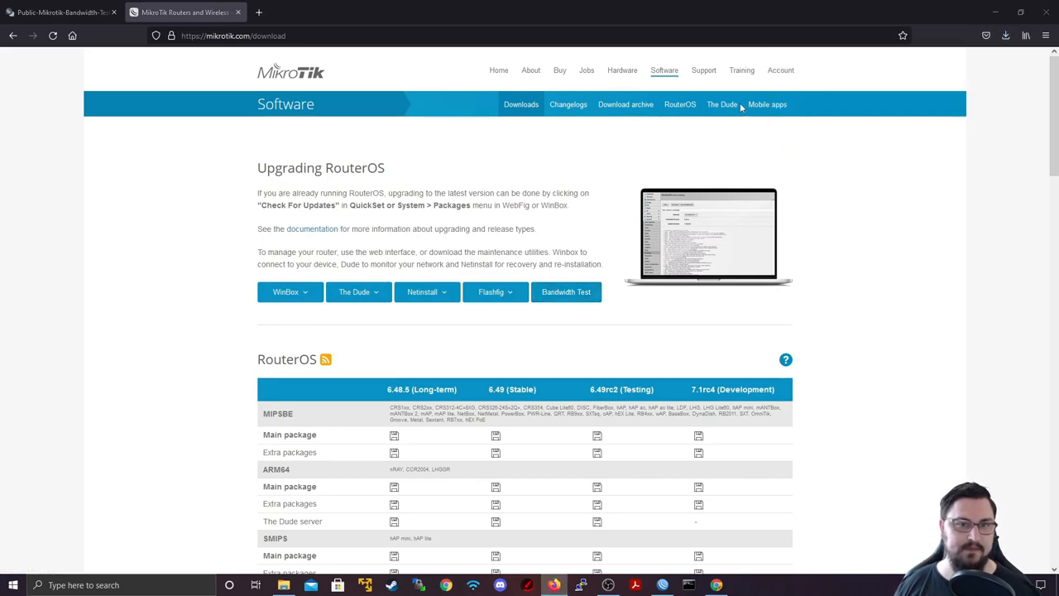
Run btest.exe as a UDP receive test against router 192.168.0.1, stop it, and return to the forum post.
click(566, 292)
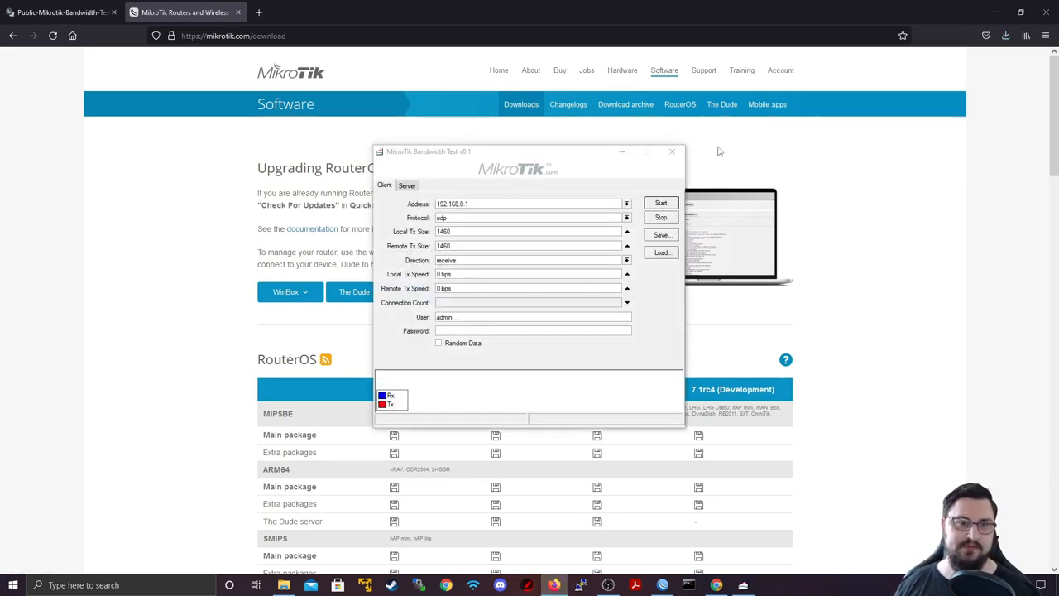
triple_click(529, 203)
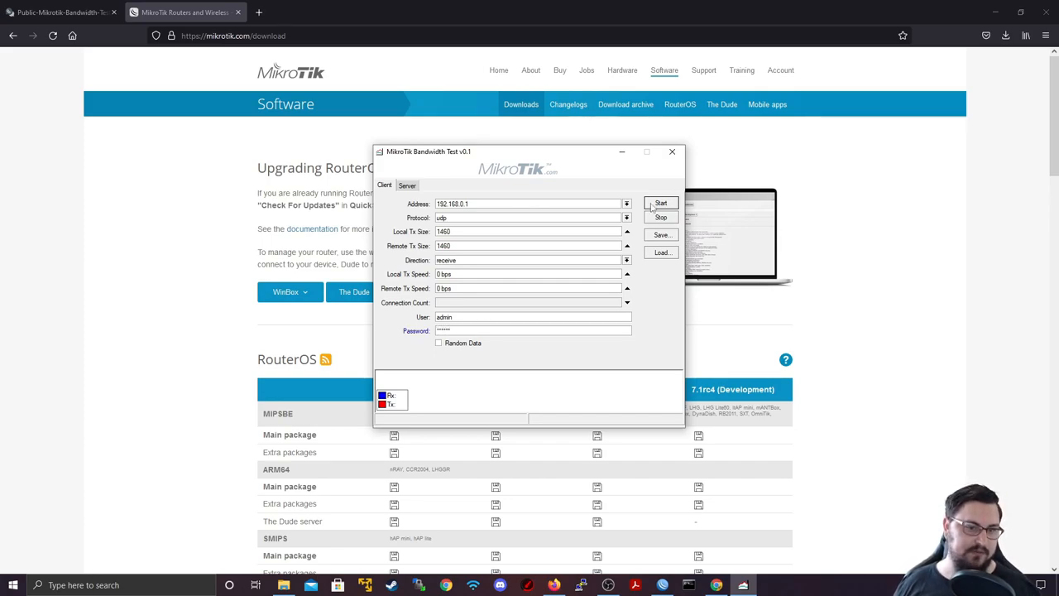
click(662, 202)
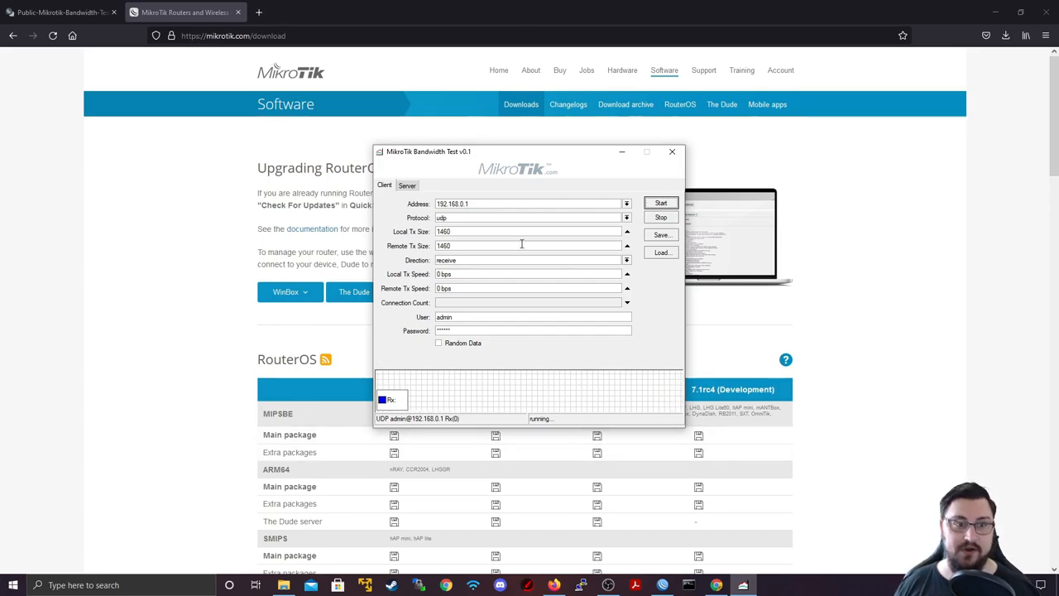
mouse_move(554, 268)
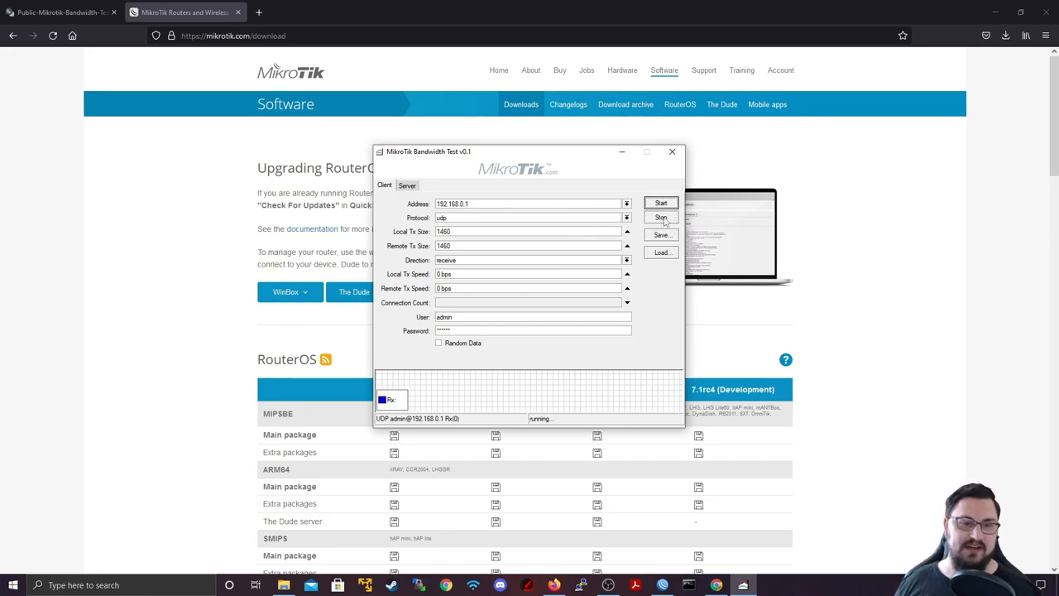
click(671, 153)
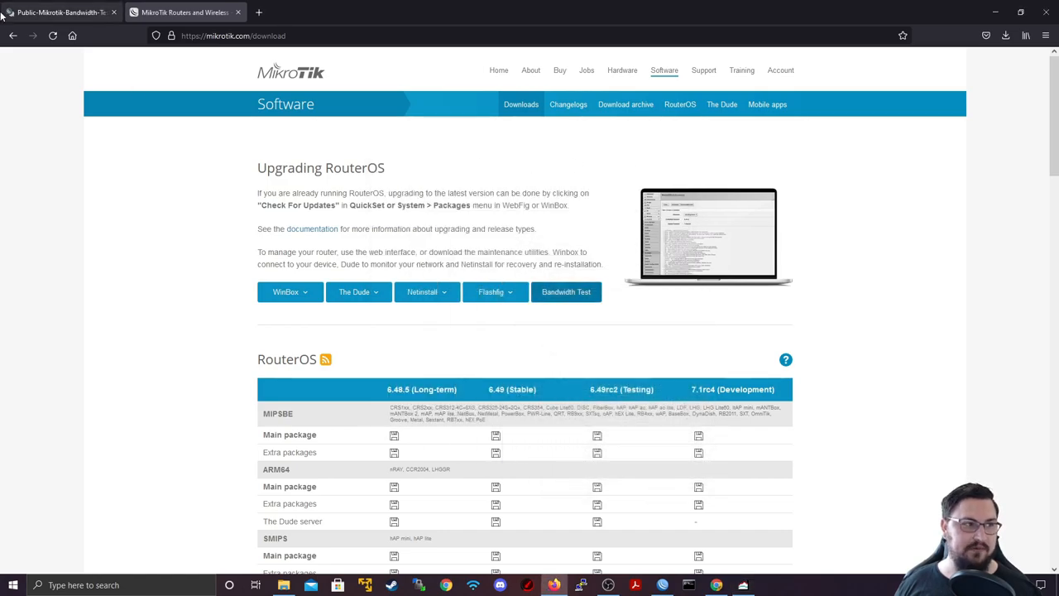
click(58, 12)
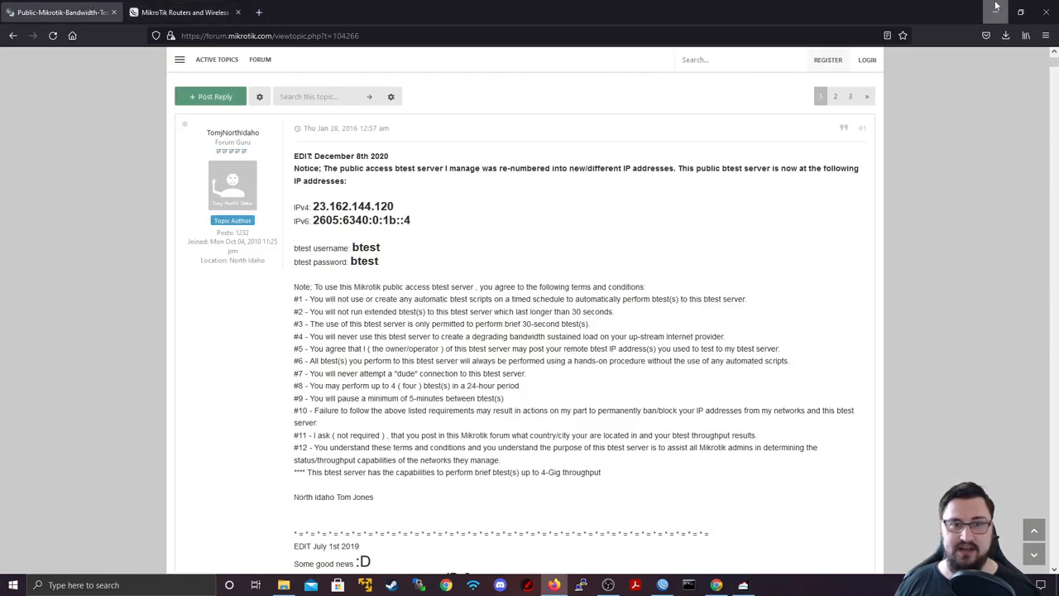